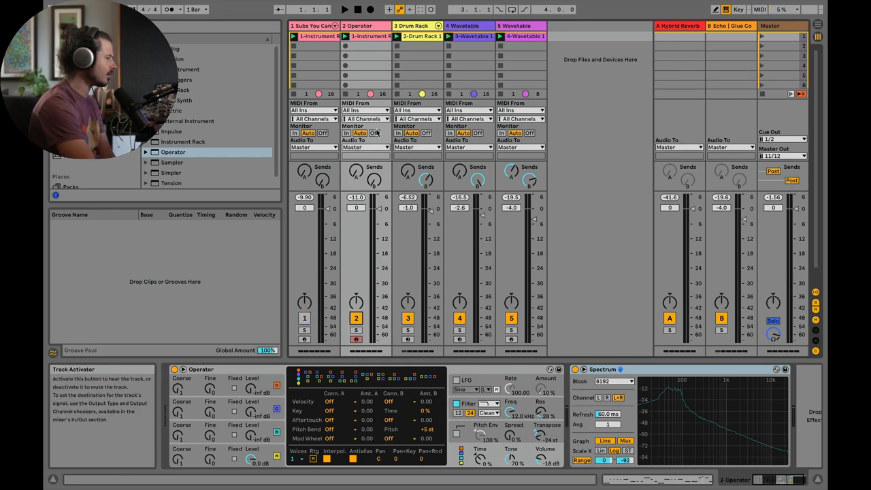
# - Play the bass briefly with the transport and stop it again
pyautogui.click(344, 8)
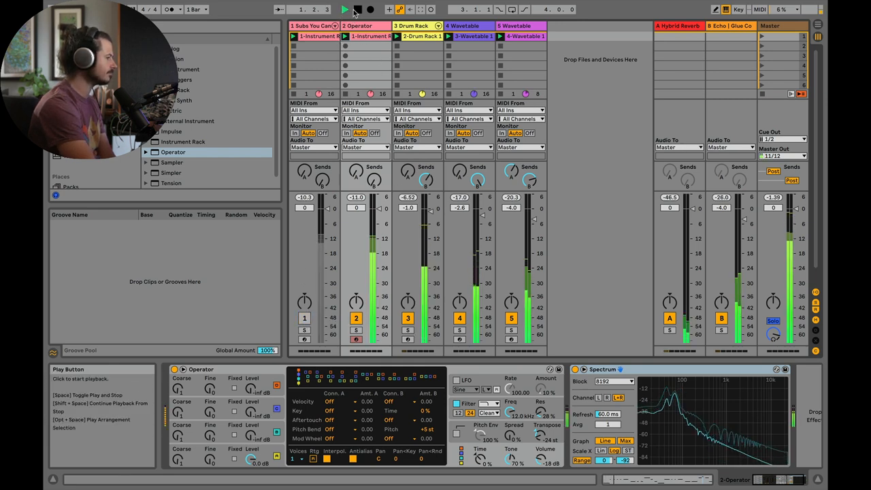
pyautogui.click(345, 8)
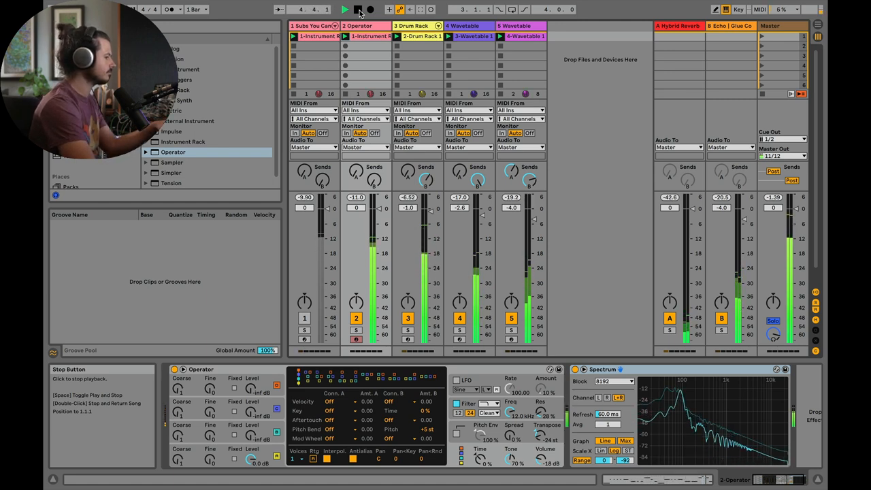
pyautogui.click(344, 9)
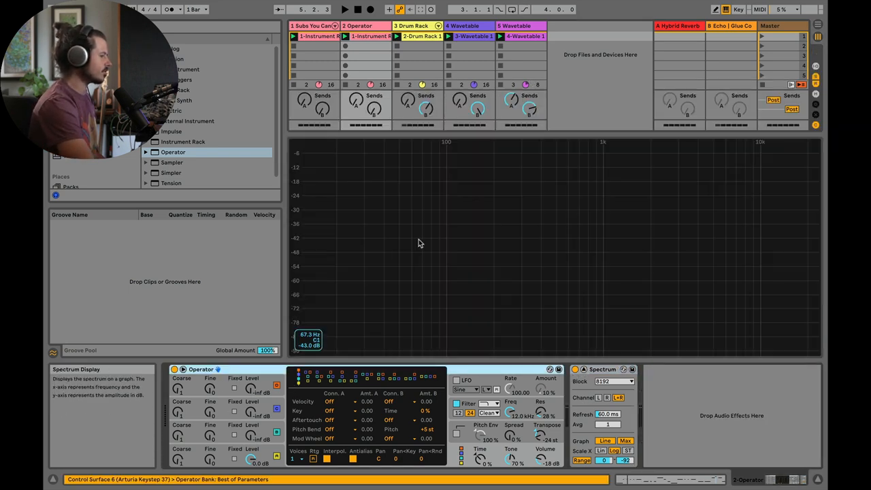
pyautogui.click(343, 9)
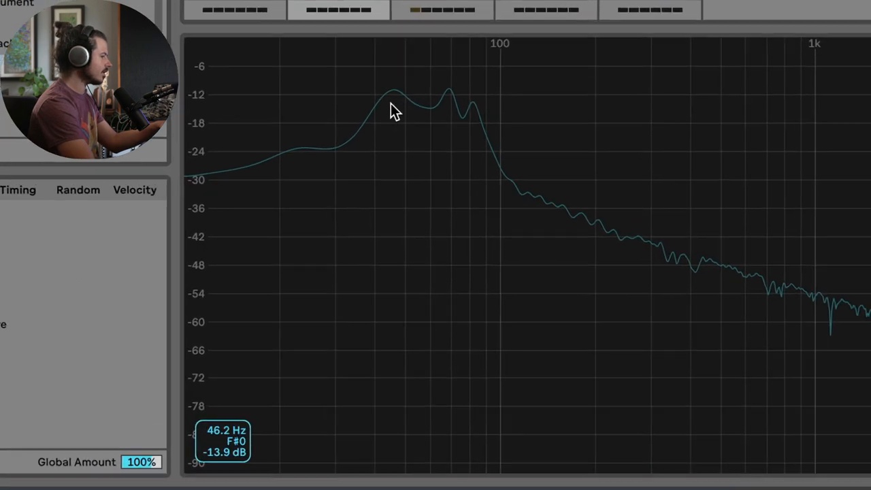
pyautogui.moveTo(425, 109)
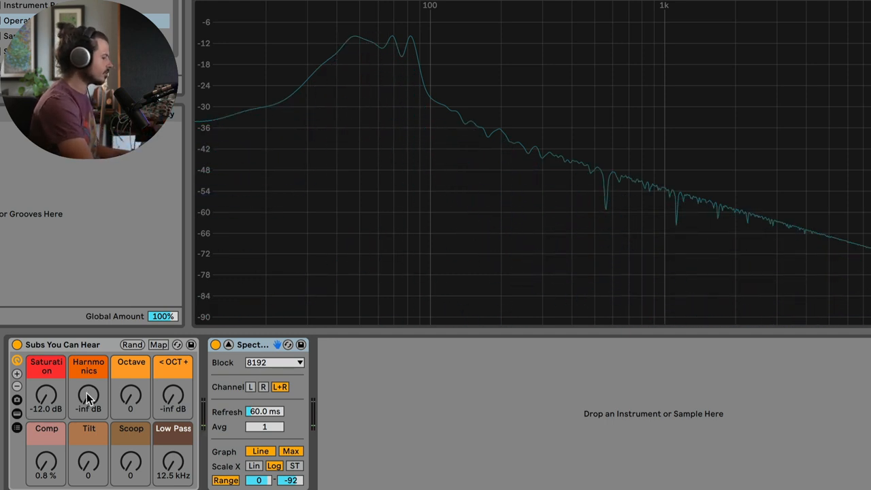
pyautogui.moveTo(54, 470)
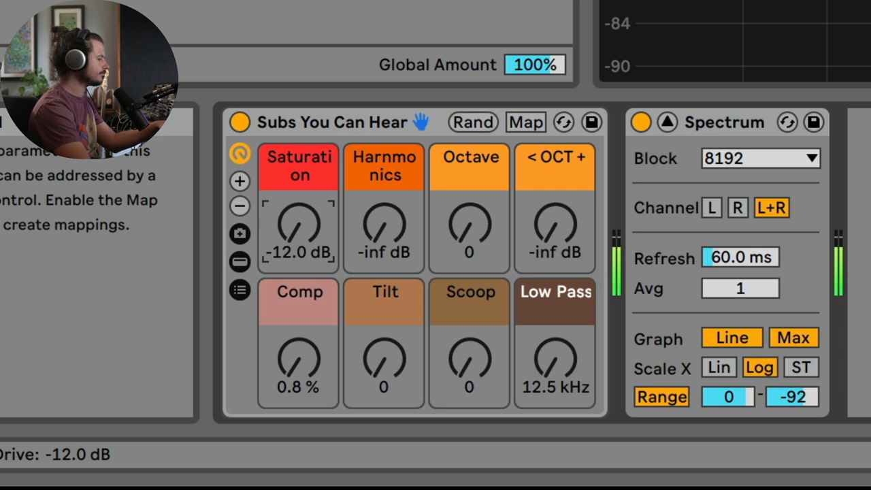
# - Sweep Saturation from -12 dB up to about 9.5 dB, then settle it around -0.3 dB
pyautogui.moveTo(297, 225); pyautogui.dragTo(297, 197)
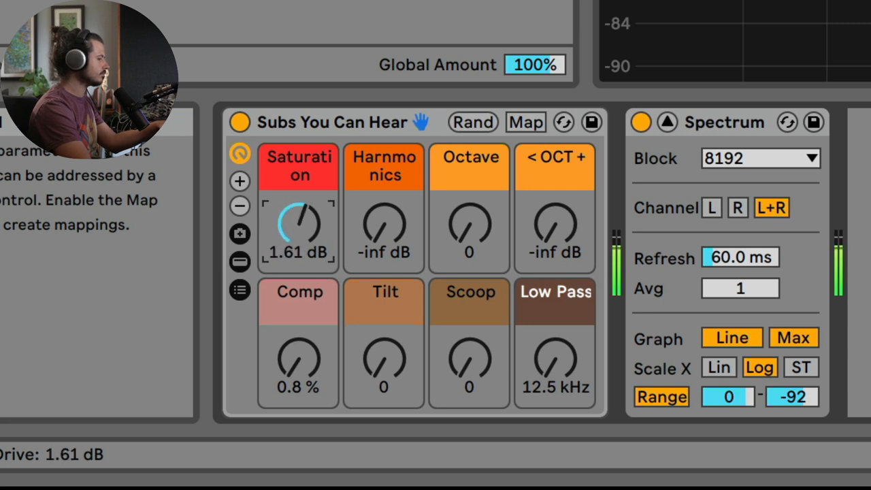
pyautogui.moveTo(299, 224); pyautogui.dragTo(298, 197)
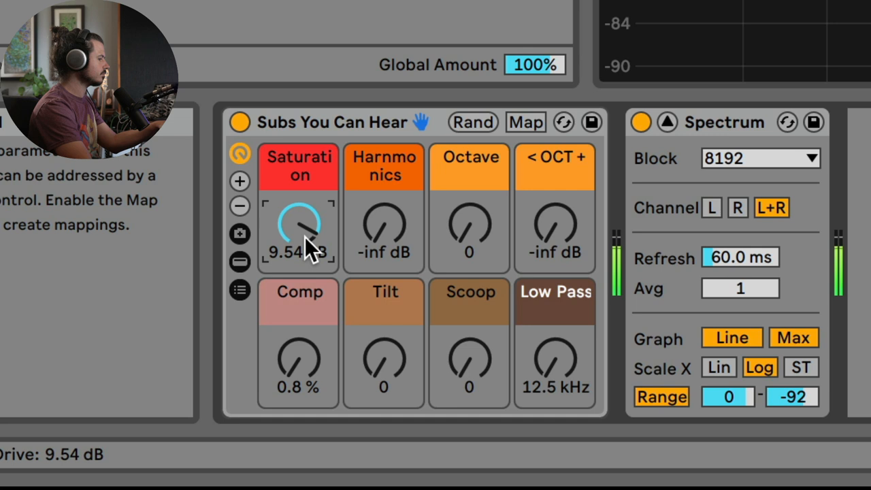
pyautogui.moveTo(298, 231); pyautogui.dragTo(298, 273)
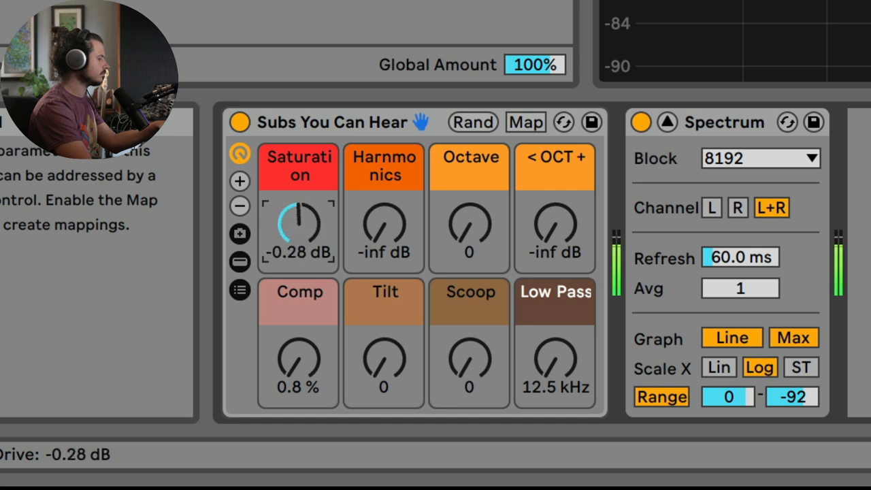
pyautogui.moveTo(296, 225); pyautogui.dragTo(303, 218)
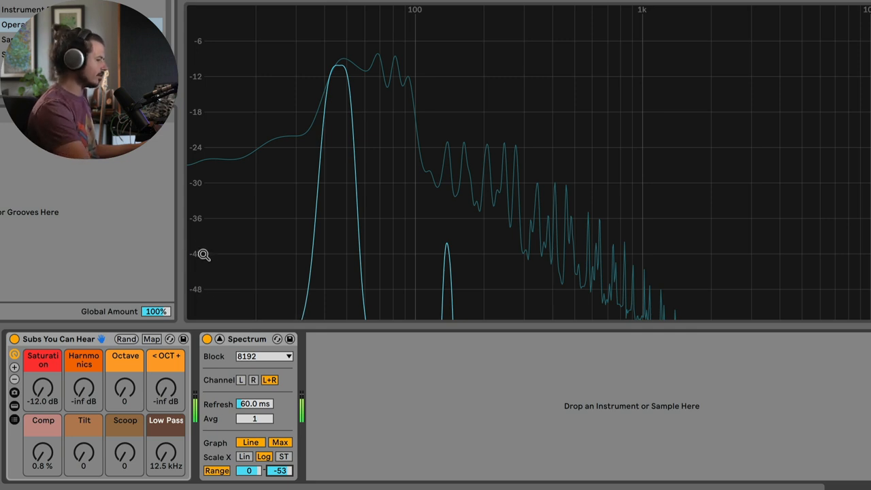
# - Raise Saturation stepwise through -2 and 7.5 dB to the full 12.0 dB
pyautogui.moveTo(42, 390); pyautogui.dragTo(44, 384)
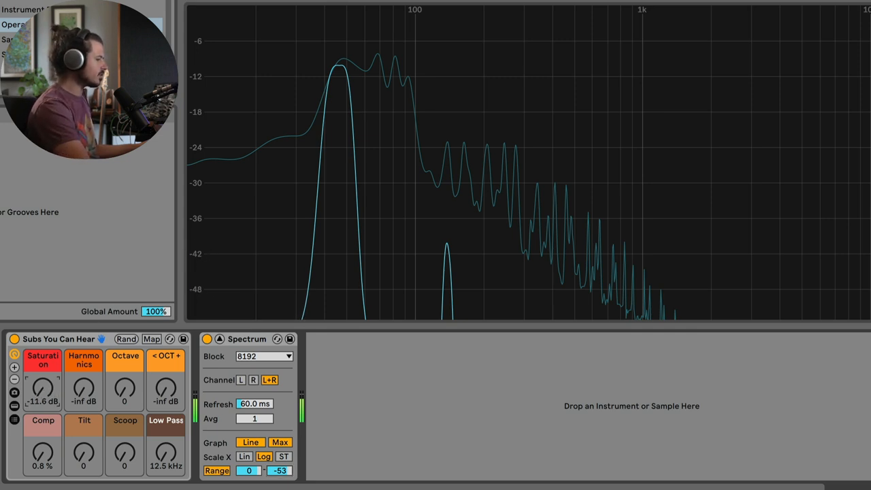
pyautogui.moveTo(42, 390); pyautogui.dragTo(42, 367)
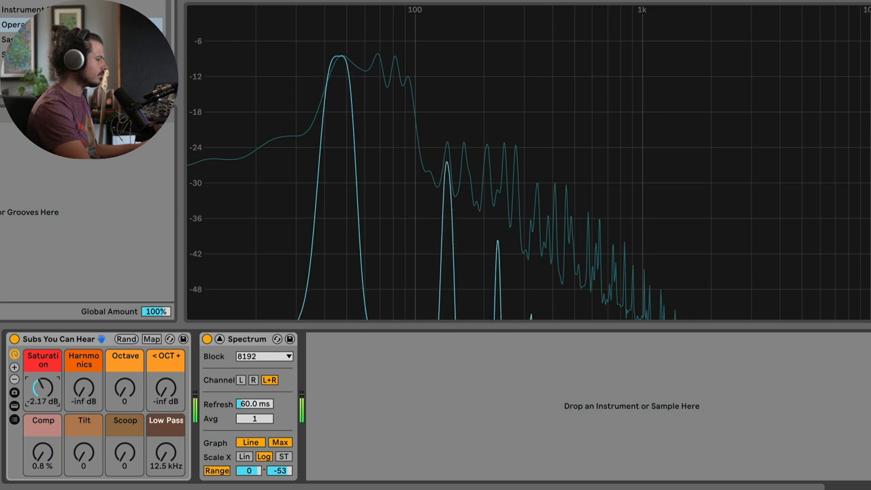
pyautogui.moveTo(42, 384); pyautogui.dragTo(40, 394)
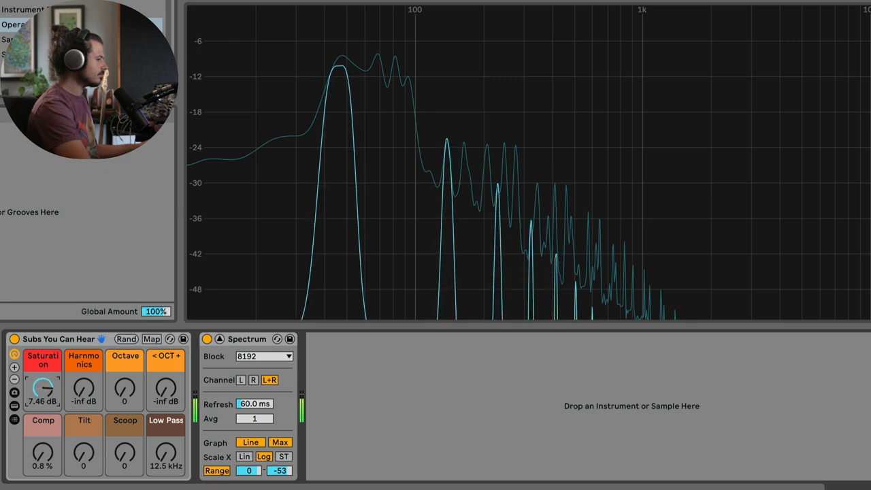
pyautogui.moveTo(42, 388); pyautogui.dragTo(42, 378)
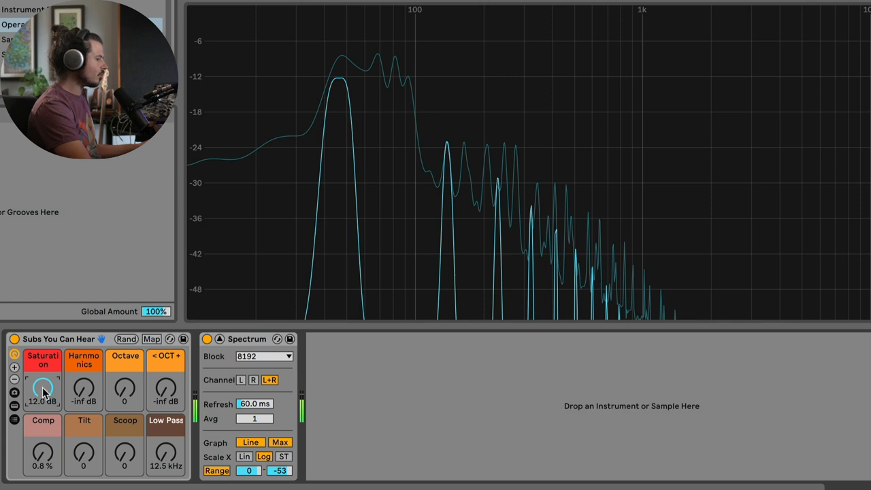
pyautogui.moveTo(450, 144)
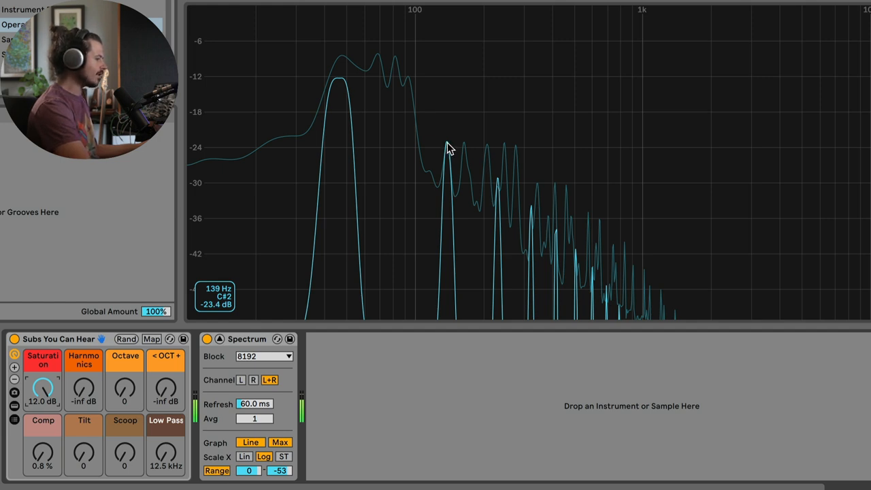
pyautogui.moveTo(420, 140)
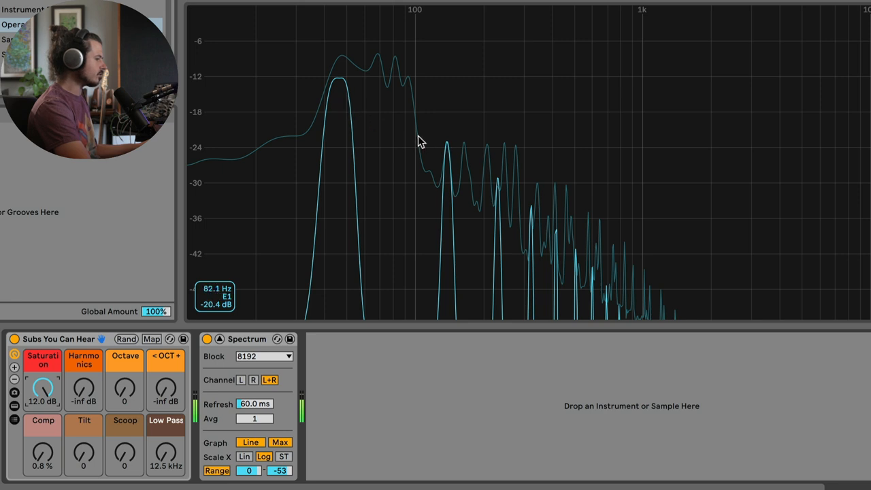
pyautogui.moveTo(533, 212)
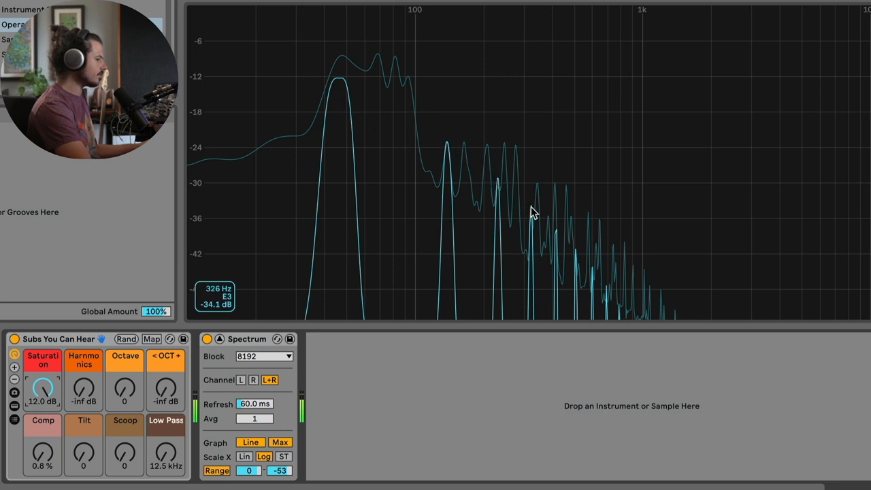
pyautogui.moveTo(488, 171)
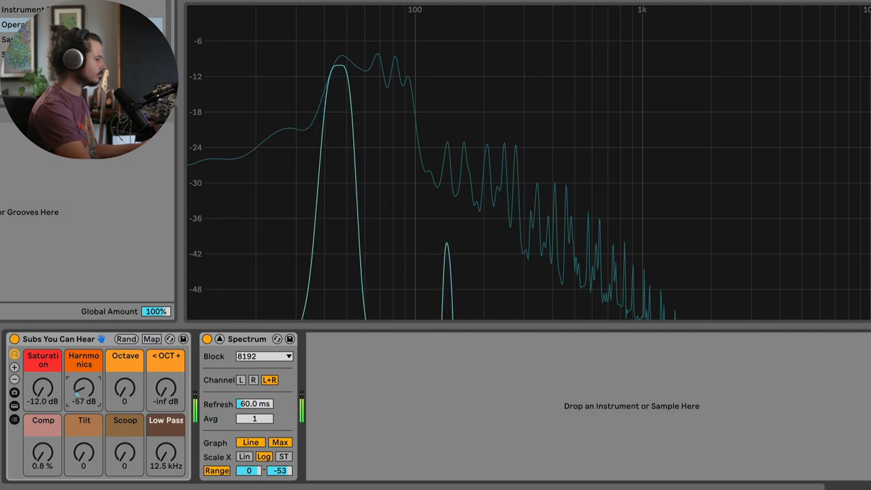
# - Sweep Harmonics up to about -17 dB, pull it fully down, then leave it at -26 dB
pyautogui.moveTo(83, 390); pyautogui.dragTo(88, 381)
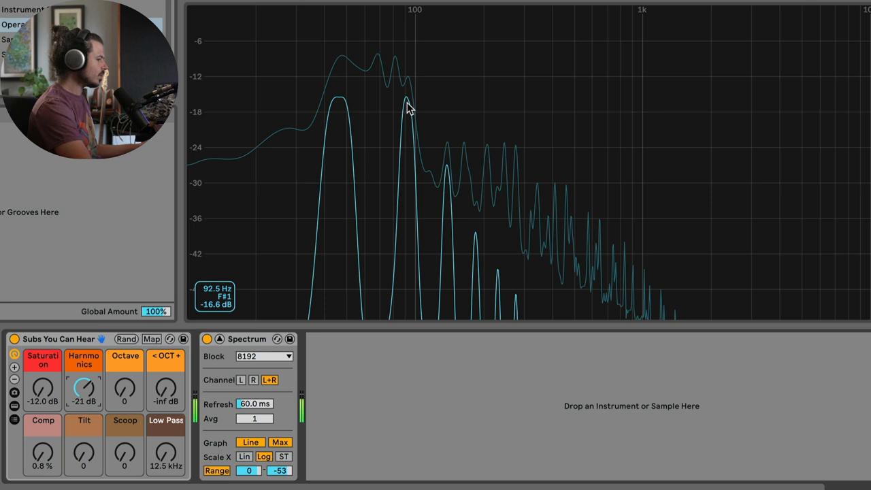
pyautogui.moveTo(446, 174)
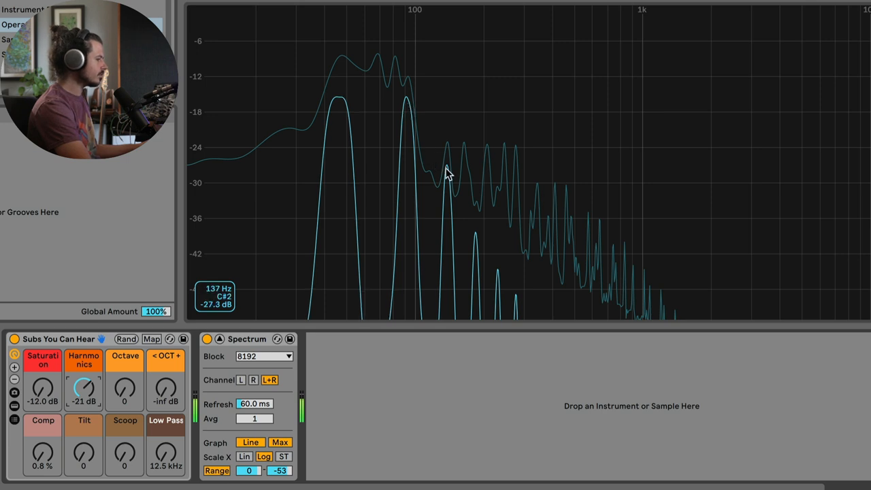
pyautogui.moveTo(468, 218)
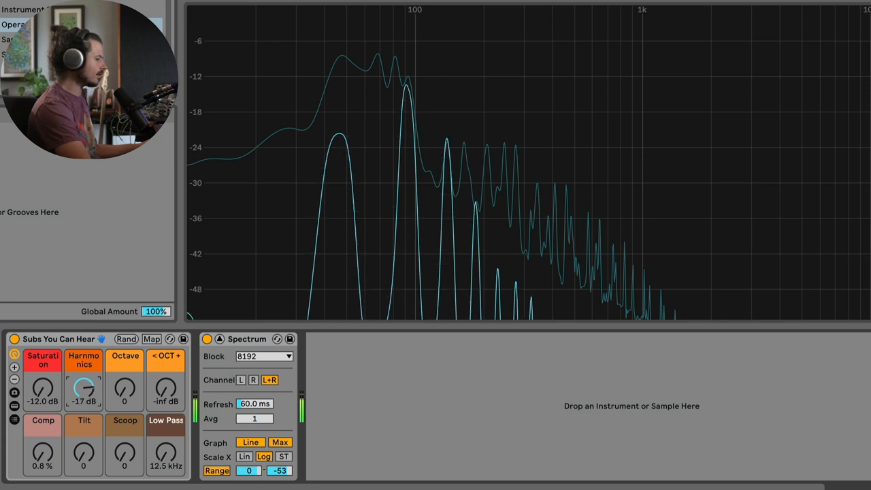
pyautogui.moveTo(85, 389); pyautogui.dragTo(88, 382)
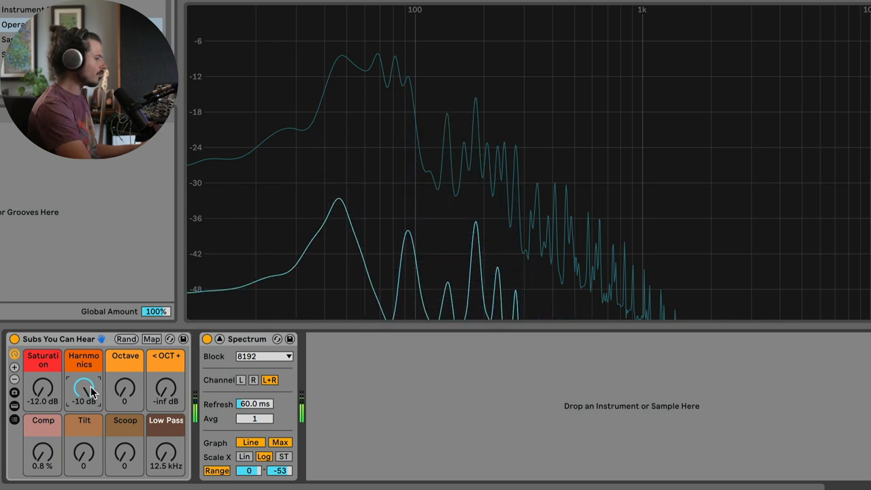
pyautogui.moveTo(84, 388); pyautogui.dragTo(85, 406)
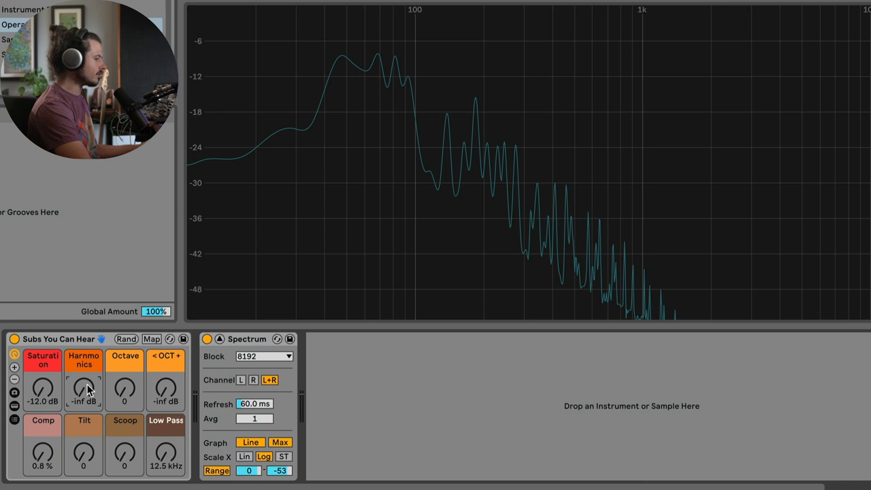
pyautogui.moveTo(83, 389)
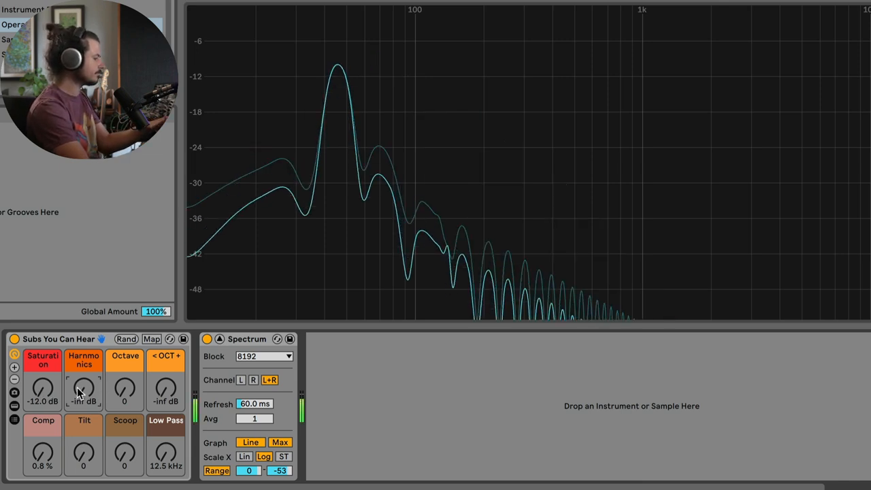
pyautogui.moveTo(83, 388); pyautogui.dragTo(83, 379)
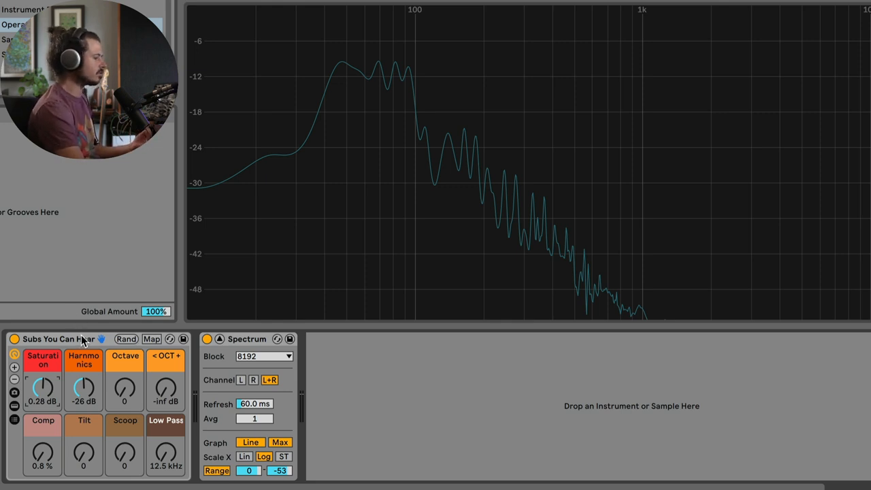
pyautogui.moveTo(125, 450)
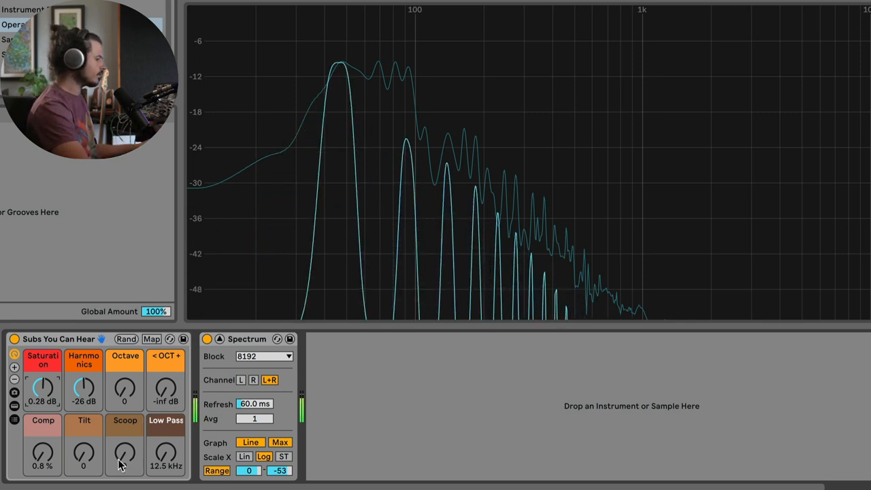
# - Adjust the scoop, then lower Low Pass to ~186 Hz and bring it back up to about 330 Hz
pyautogui.moveTo(125, 452); pyautogui.dragTo(125, 422)
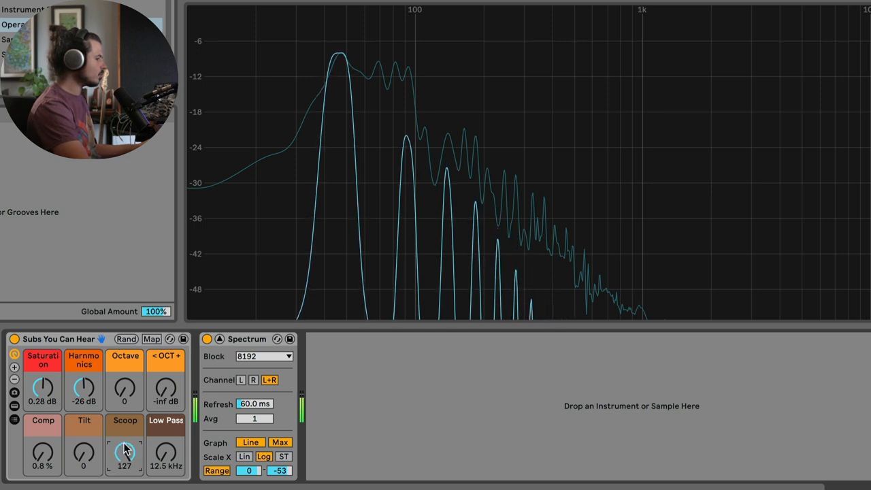
pyautogui.moveTo(422, 184)
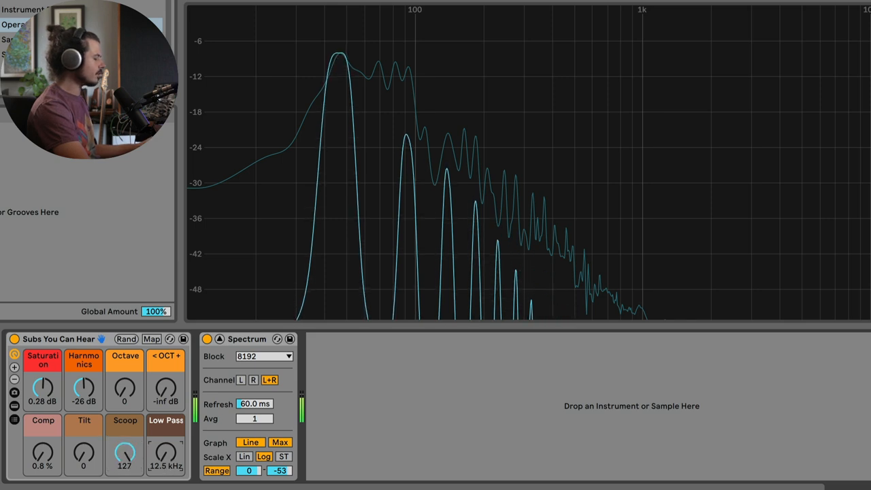
pyautogui.moveTo(166, 452); pyautogui.dragTo(166, 470)
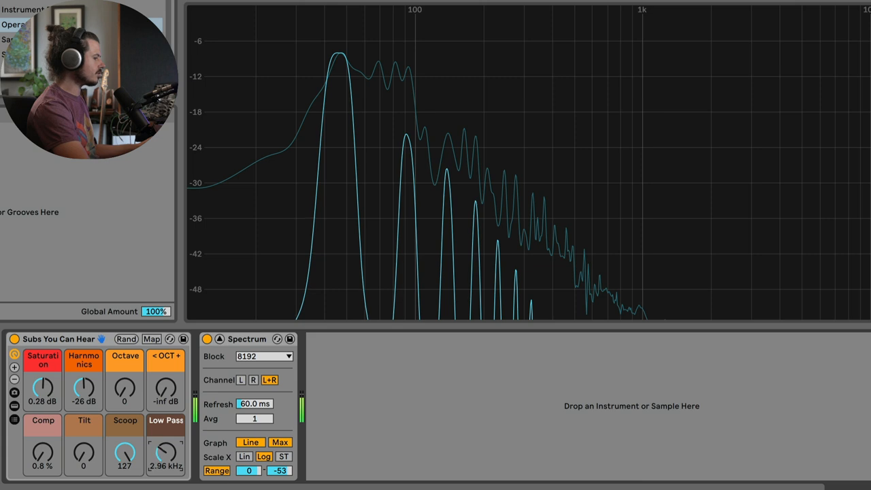
pyautogui.moveTo(166, 452); pyautogui.dragTo(166, 474)
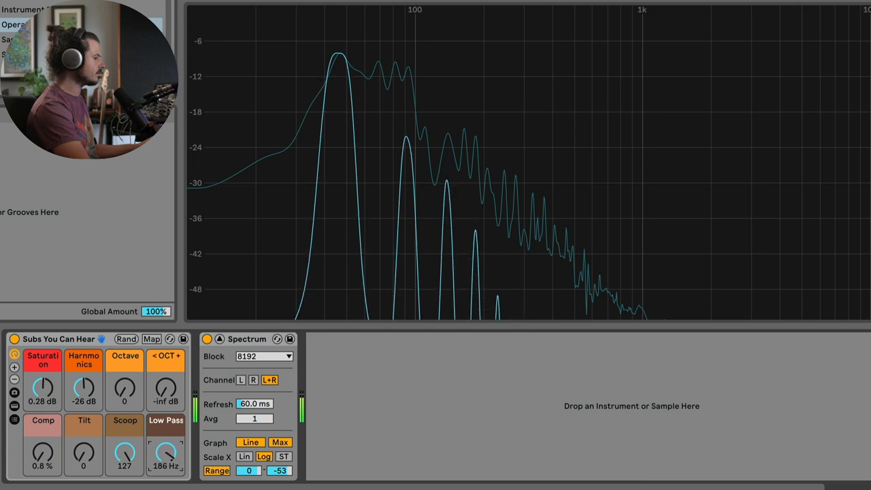
pyautogui.moveTo(166, 455); pyautogui.dragTo(170, 443)
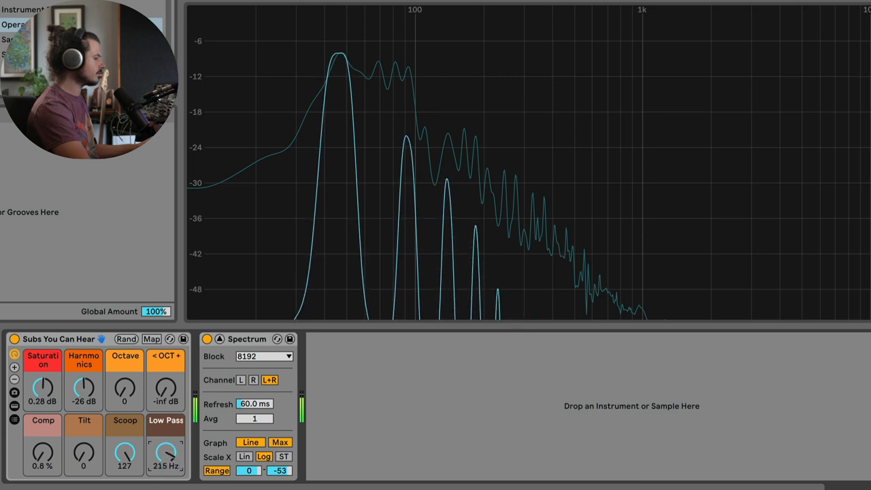
pyautogui.moveTo(166, 452); pyautogui.dragTo(170, 442)
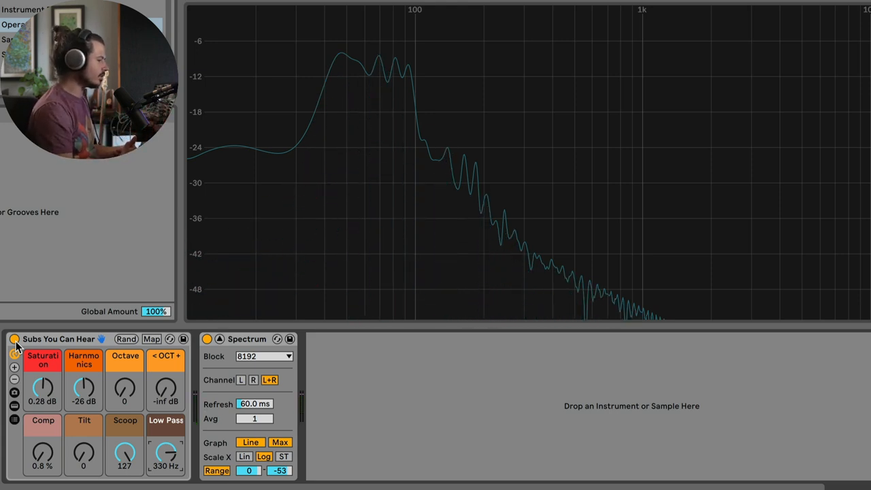
pyautogui.moveTo(42, 388); pyautogui.dragTo(42, 401)
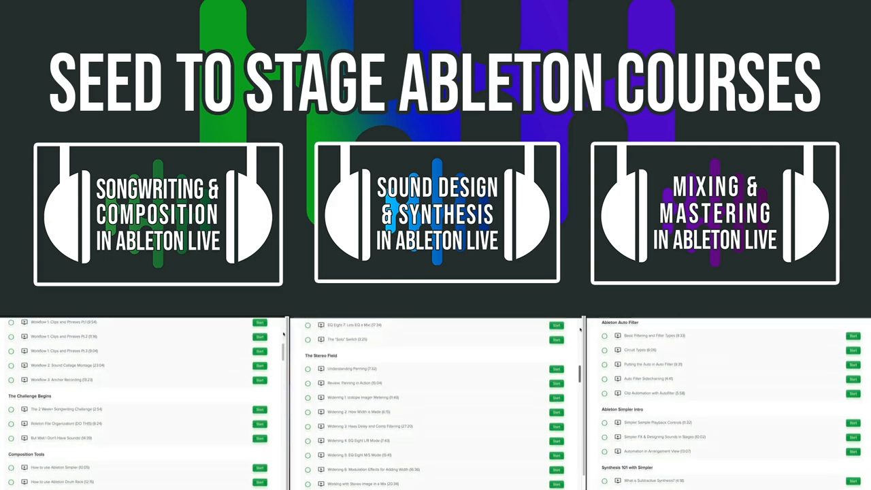
pyautogui.scroll(-3)
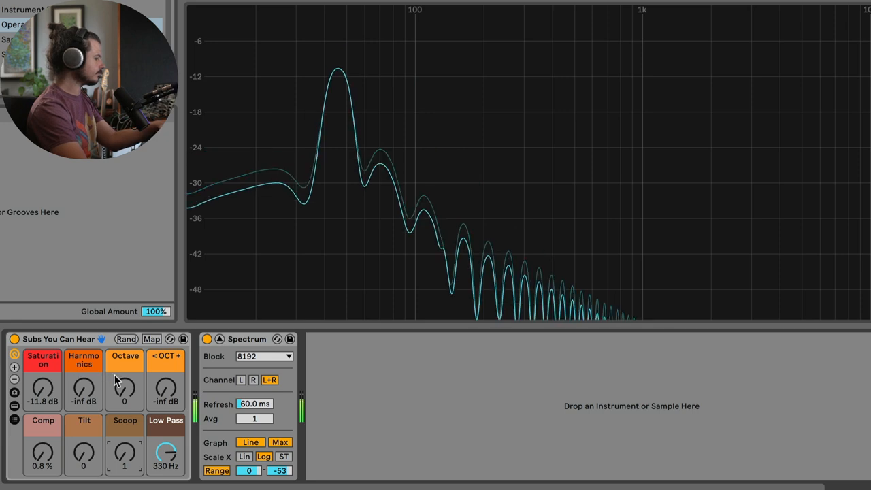
# - Open Low Pass to about 1.25 kHz and bring in the octave layers, settling near 83
pyautogui.moveTo(166, 455); pyautogui.dragTo(166, 436)
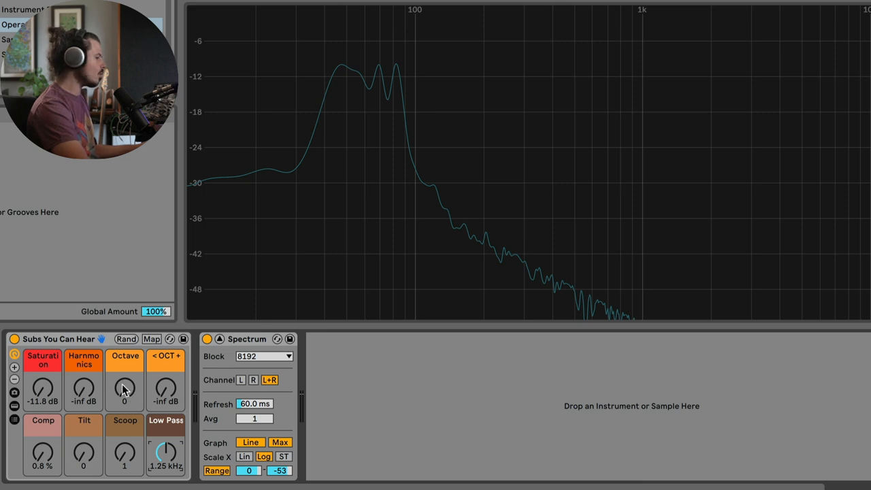
pyautogui.moveTo(128, 389)
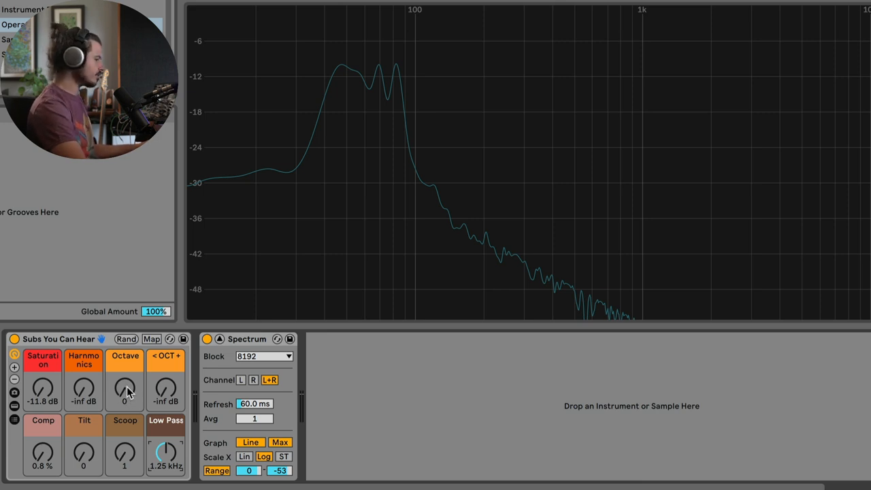
pyautogui.moveTo(125, 390); pyautogui.dragTo(125, 368)
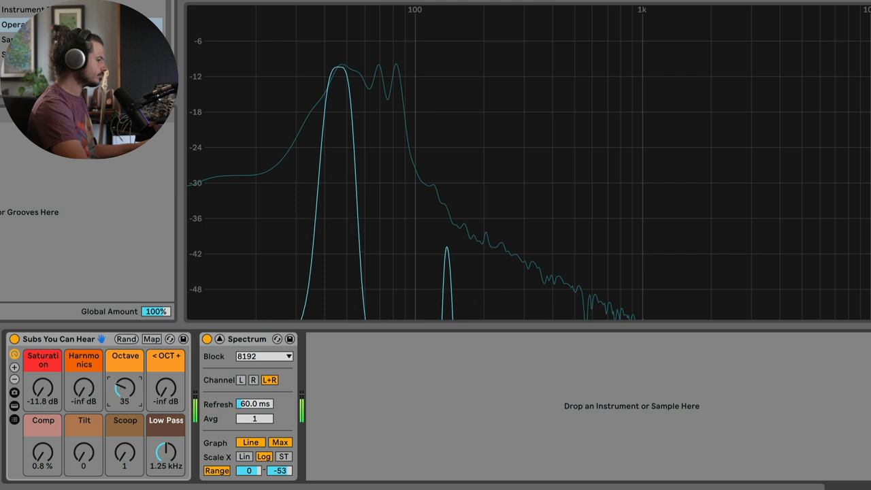
pyautogui.moveTo(125, 390); pyautogui.dragTo(126, 370)
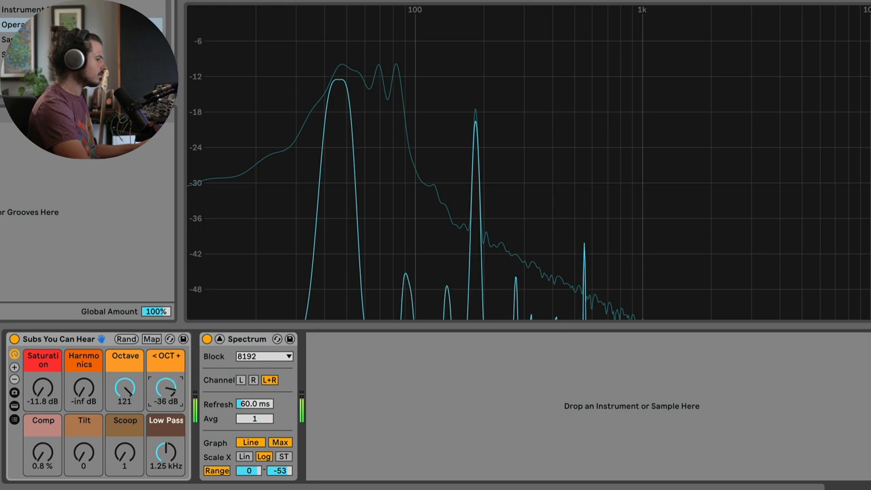
pyautogui.moveTo(166, 392); pyautogui.dragTo(166, 381)
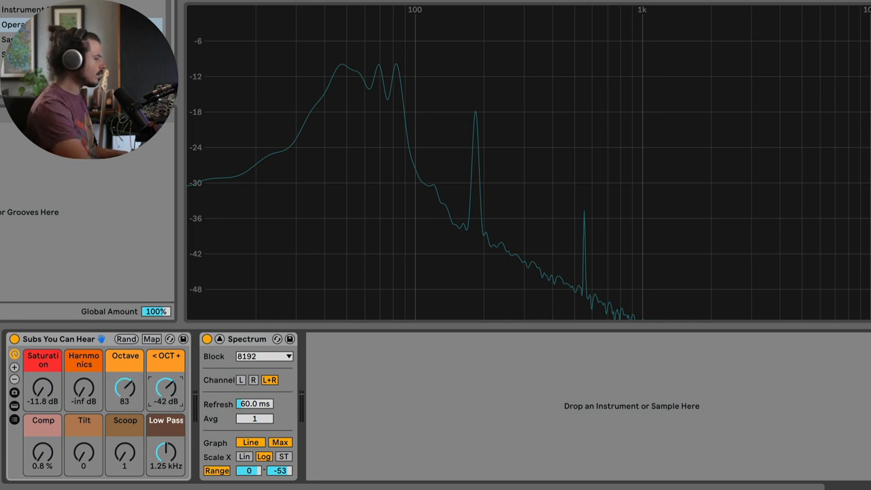
pyautogui.moveTo(496, 192)
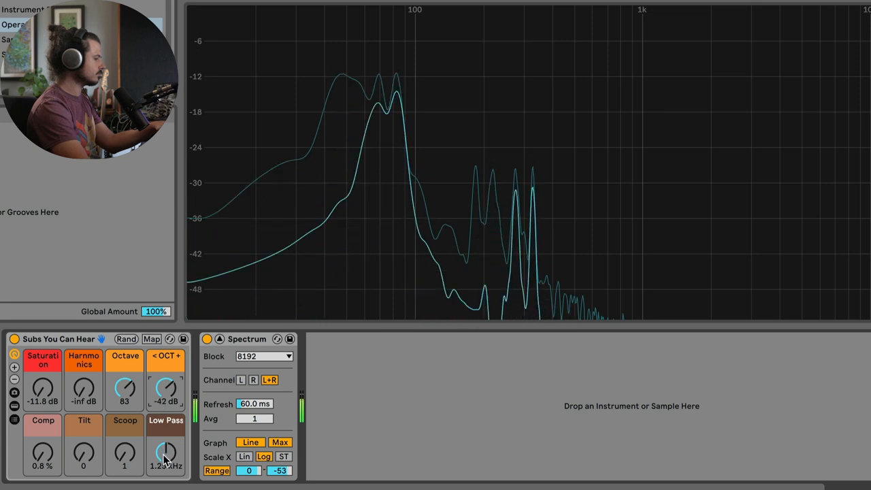
# - Sweep Low Pass down, nearly fully open, then back to about 319 Hz
pyautogui.moveTo(166, 452); pyautogui.dragTo(166, 442)
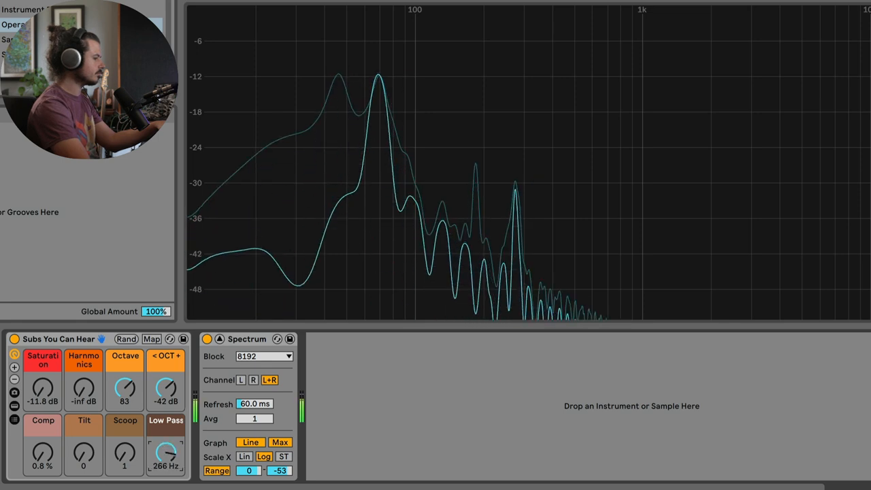
pyautogui.moveTo(166, 452); pyautogui.dragTo(166, 408)
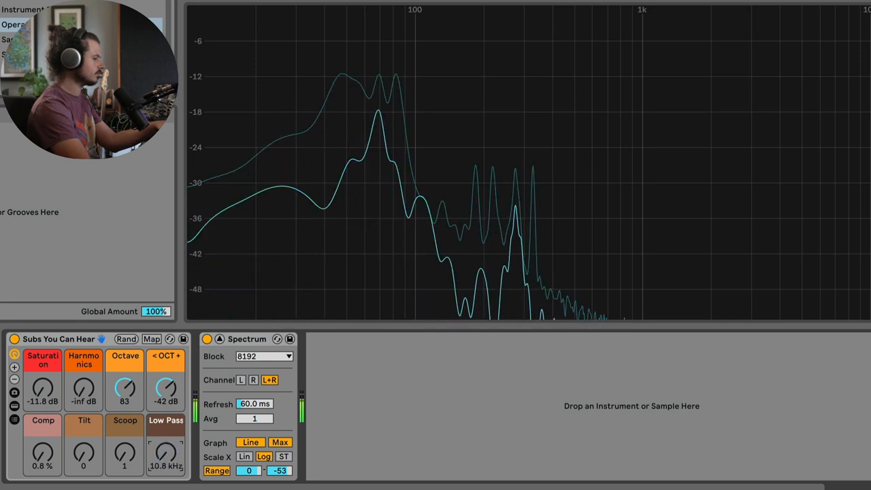
pyautogui.moveTo(166, 454); pyautogui.dragTo(167, 462)
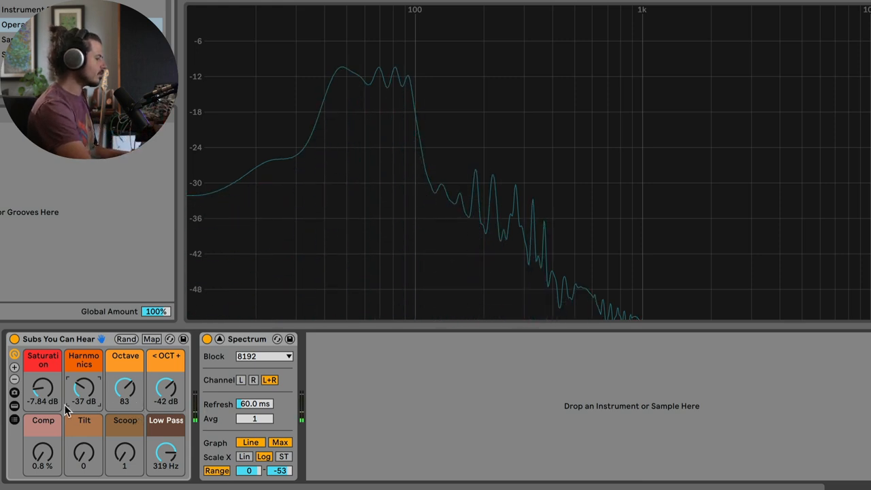
# - Turn Harmonics off then back to about -26 dB, and raise Comp to about 35%
pyautogui.moveTo(84, 389); pyautogui.dragTo(75, 408)
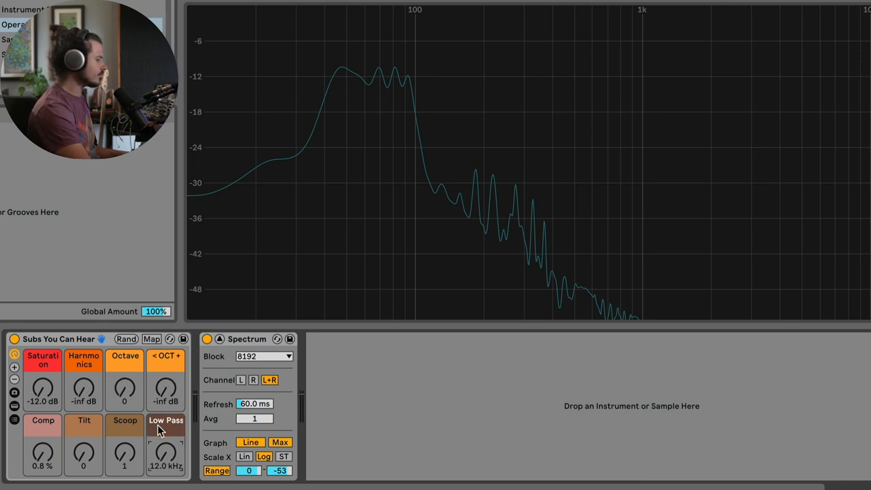
pyautogui.moveTo(98, 393)
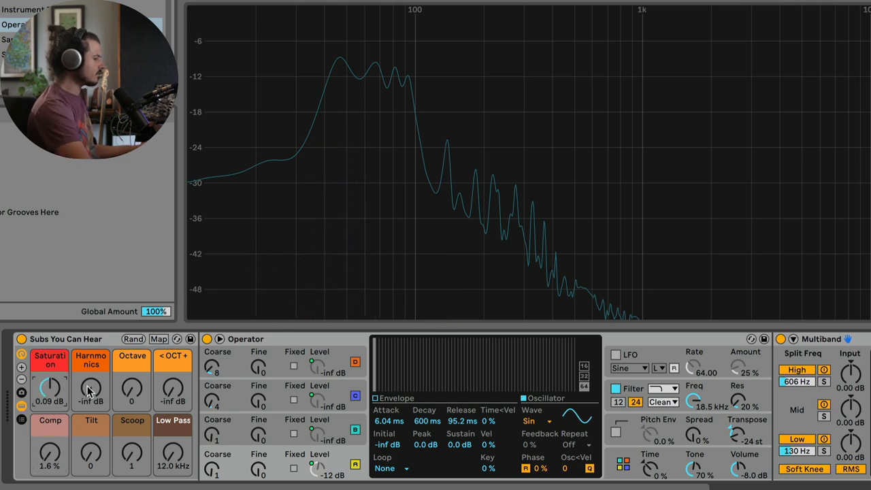
pyautogui.moveTo(90, 389); pyautogui.dragTo(90, 361)
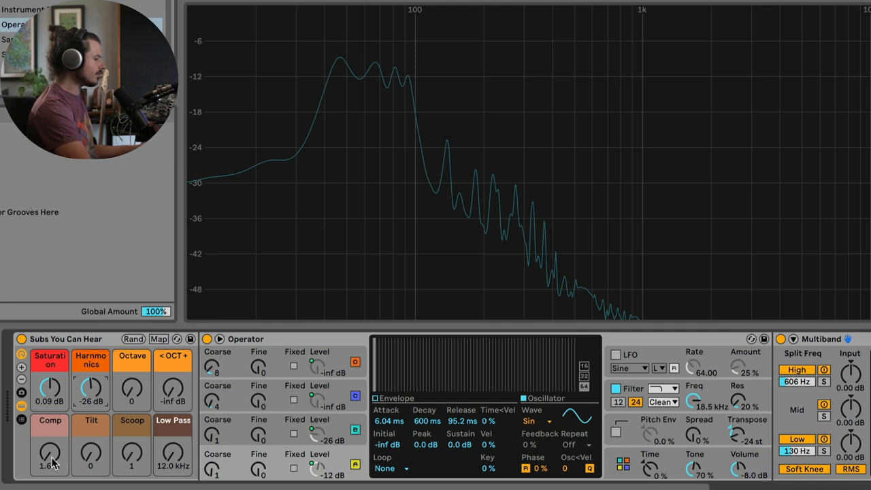
pyautogui.moveTo(49, 452); pyautogui.dragTo(49, 436)
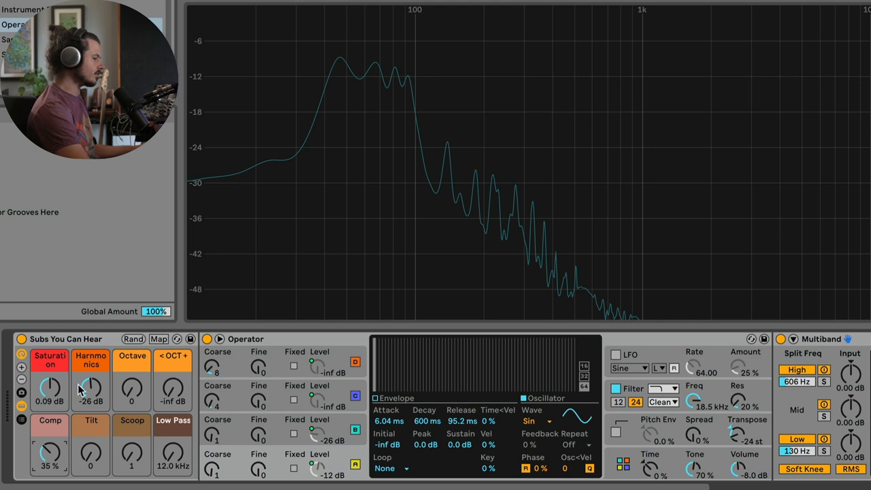
pyautogui.moveTo(92, 461)
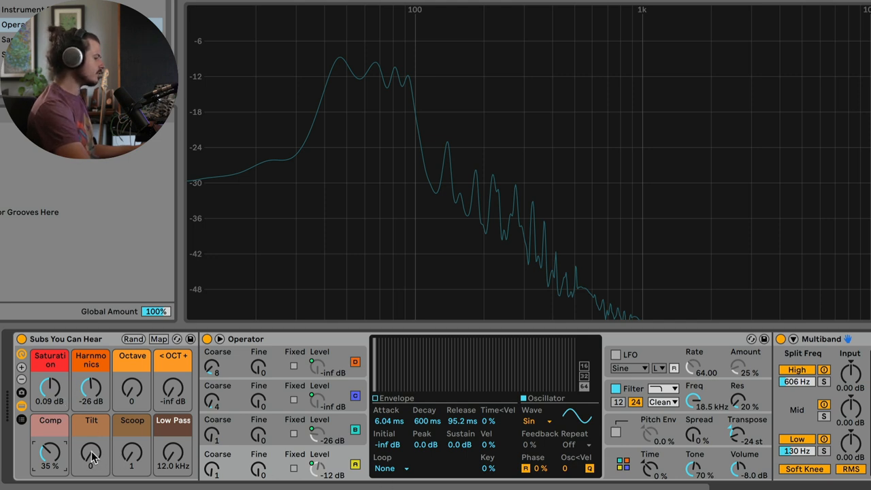
# - Raise the compression further and lower Low Pass to about 381 Hz
pyautogui.moveTo(90, 452); pyautogui.dragTo(90, 422)
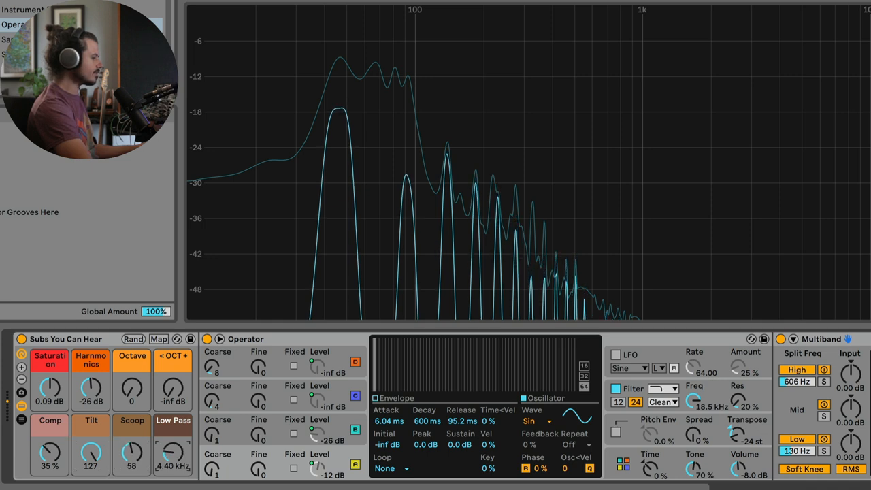
pyautogui.moveTo(173, 456); pyautogui.dragTo(173, 476)
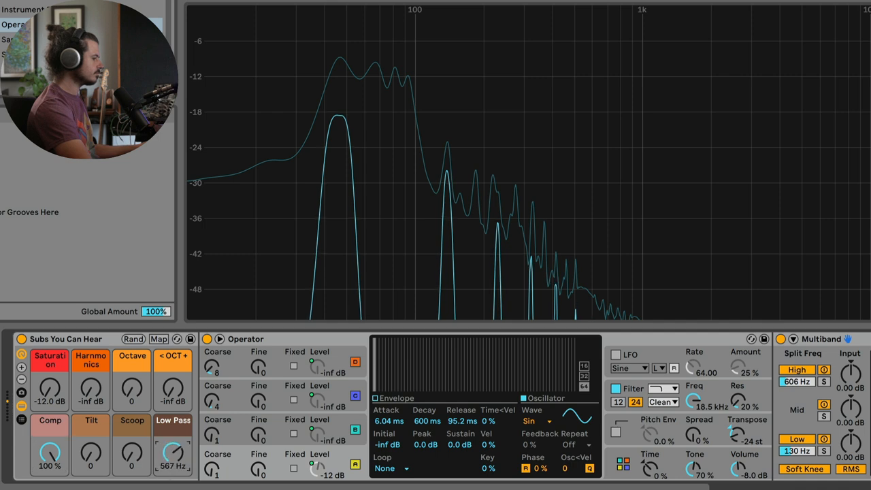
pyautogui.moveTo(173, 452); pyautogui.dragTo(173, 465)
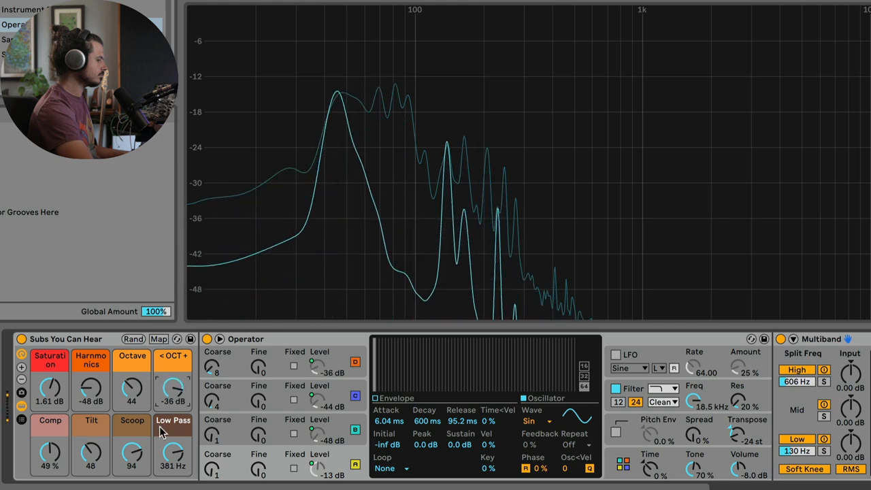
# - Raise the Low Pass cutoff to about 491 Hz
pyautogui.moveTo(172, 452); pyautogui.dragTo(171, 435)
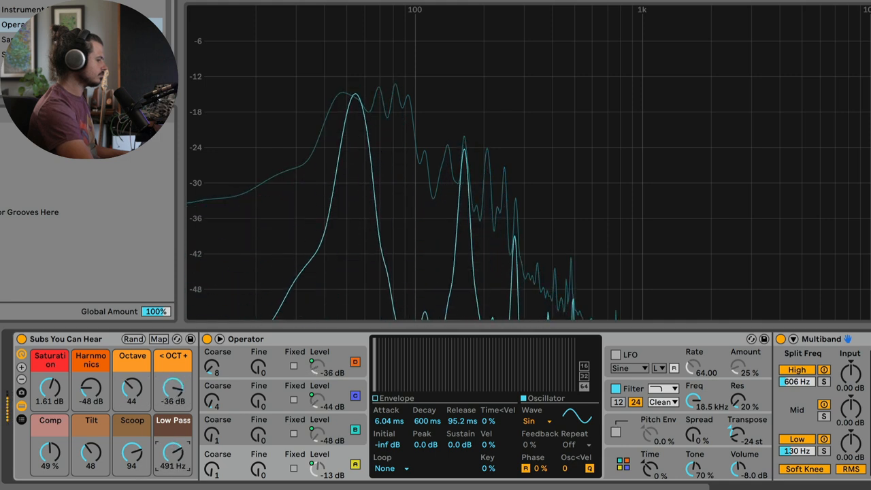